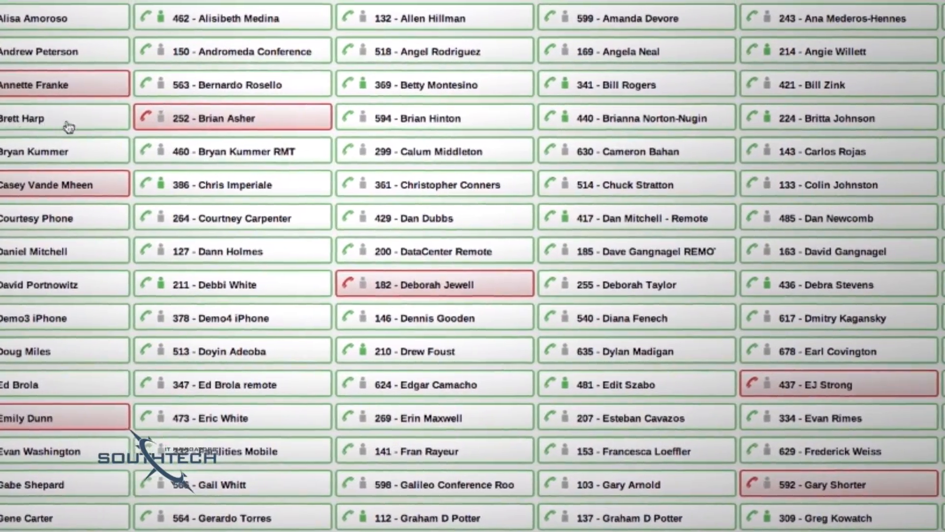
scroll(down, 3)
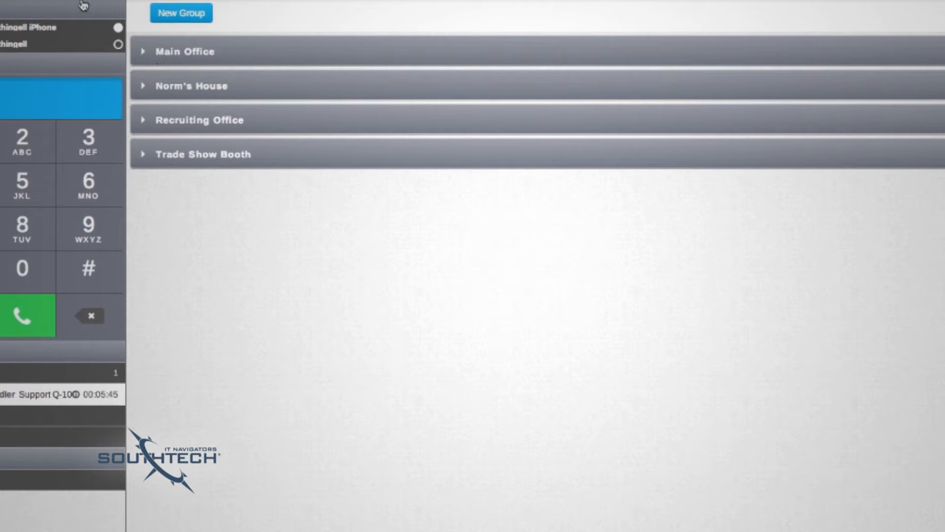
mouse_move(141, 35)
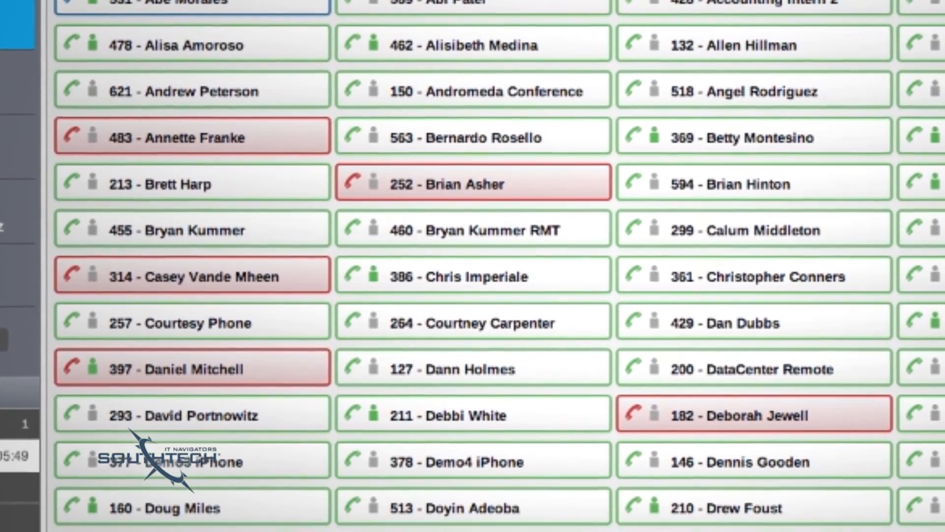
scroll(down, 3)
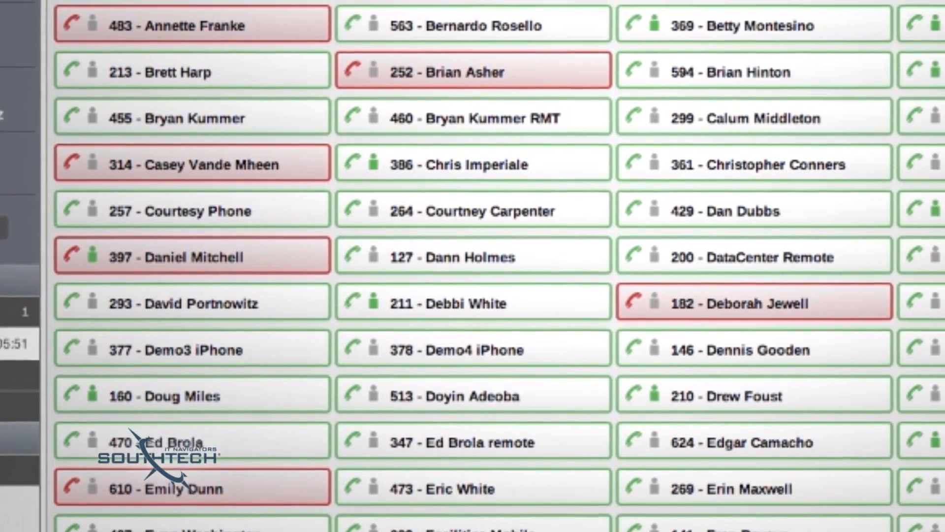
scroll(down, 3)
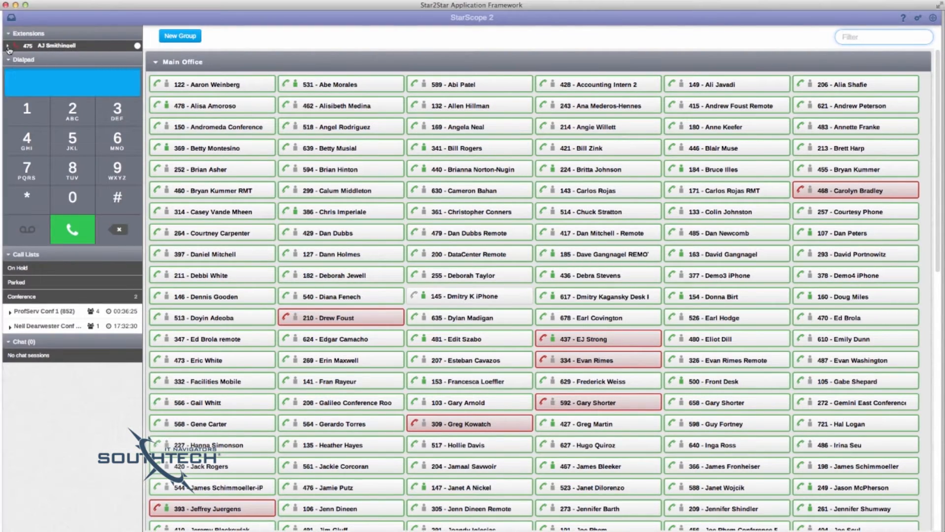
scroll(down, 3)
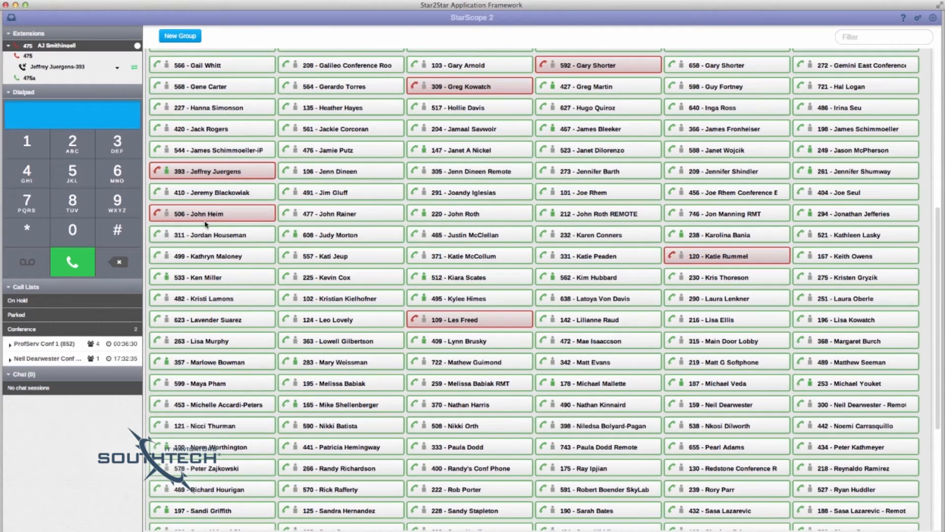